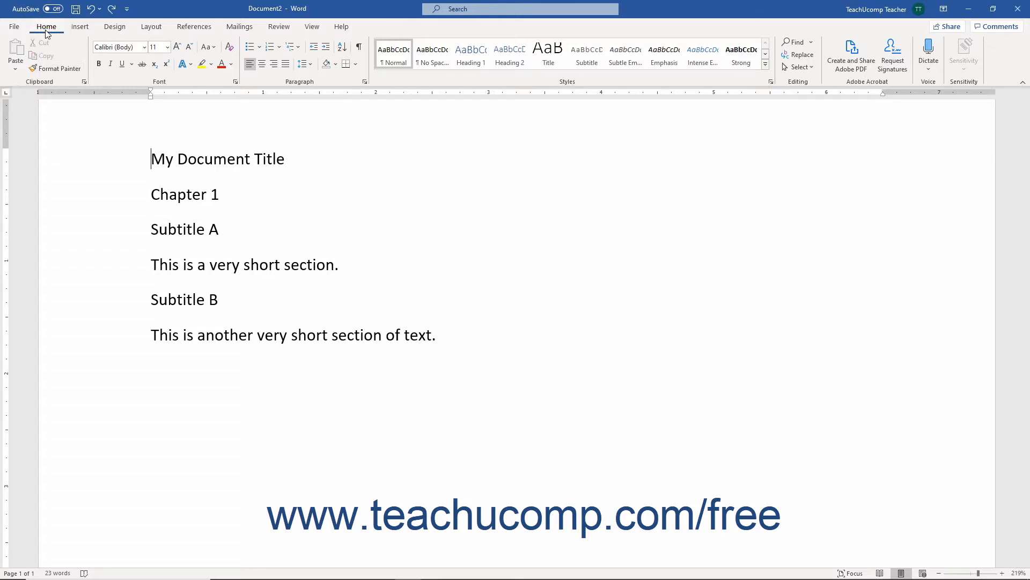
mouse_move(771, 83)
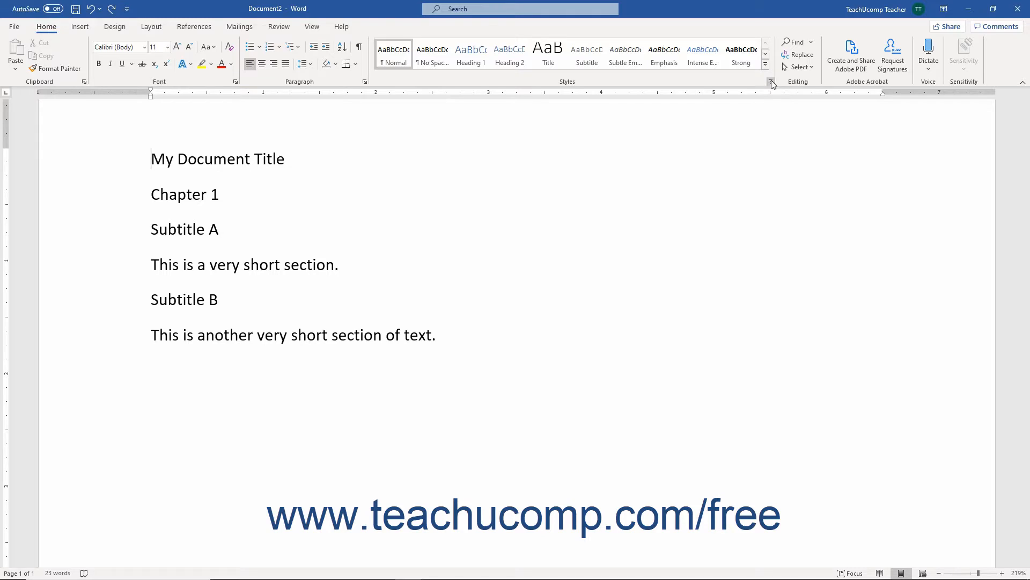
mouse_move(766, 81)
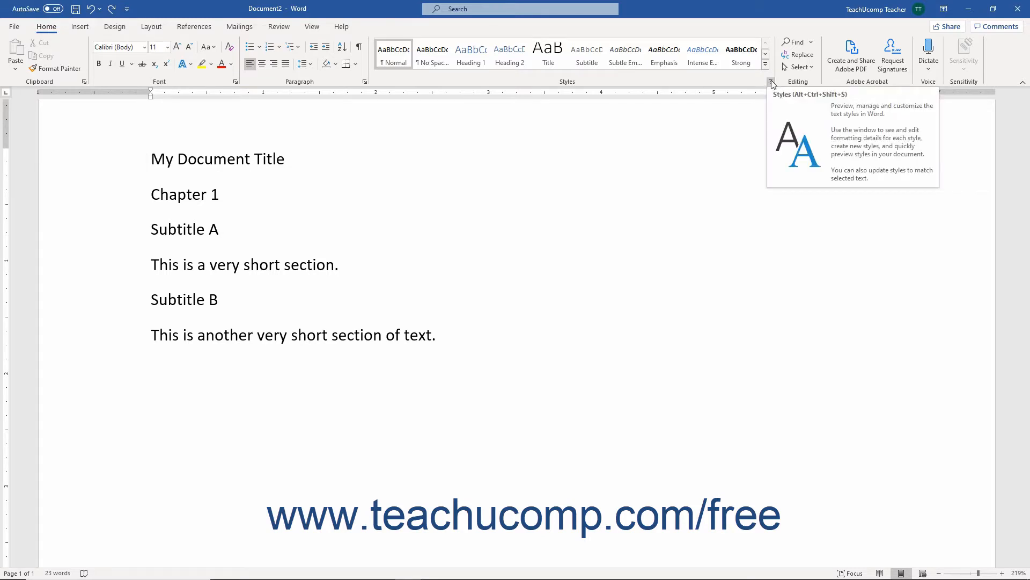
Step: Launch the Styles group dialog launcher to show the Styles task pane beside the document
left_click(772, 83)
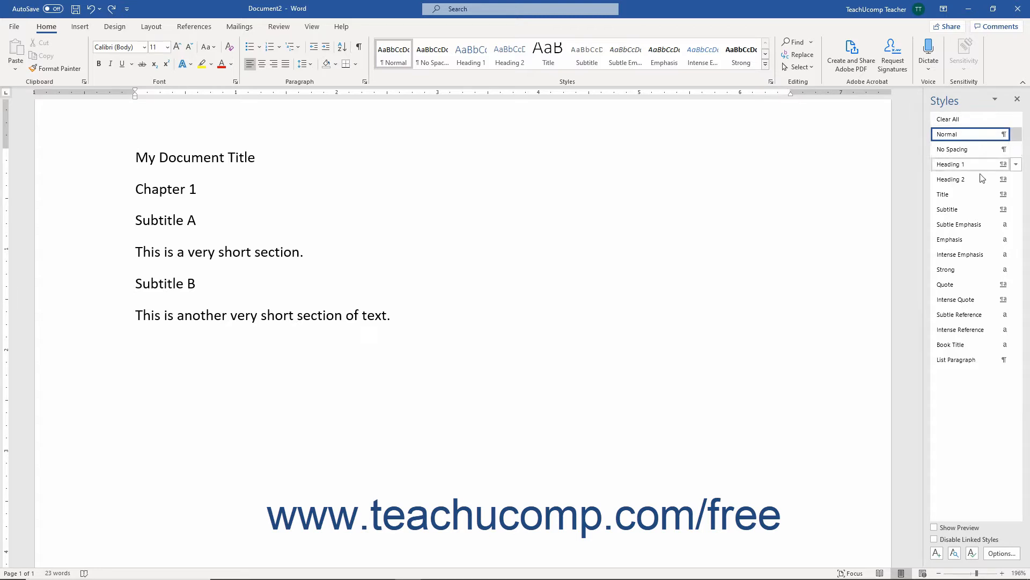
mouse_move(970, 255)
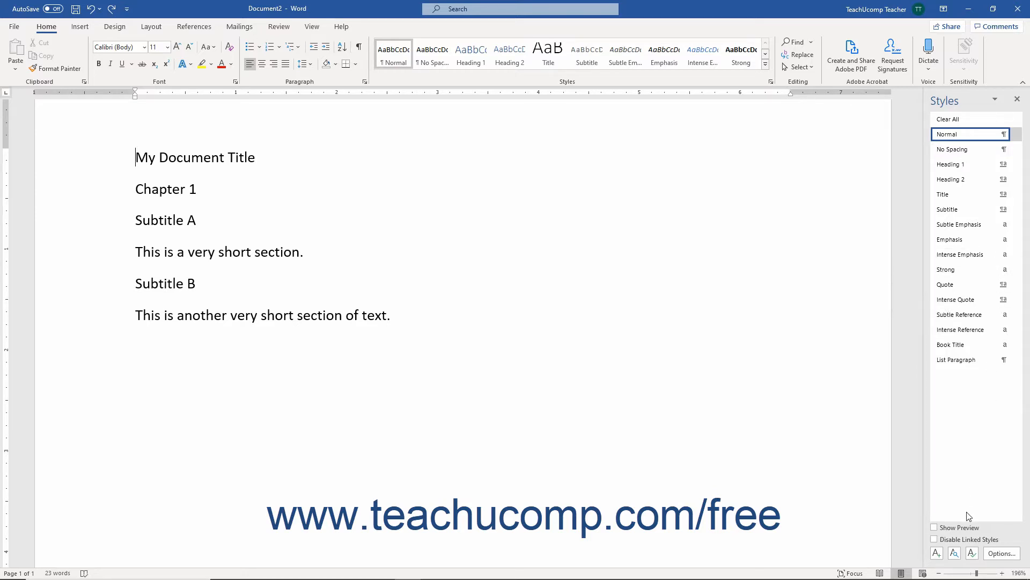
mouse_move(1002, 553)
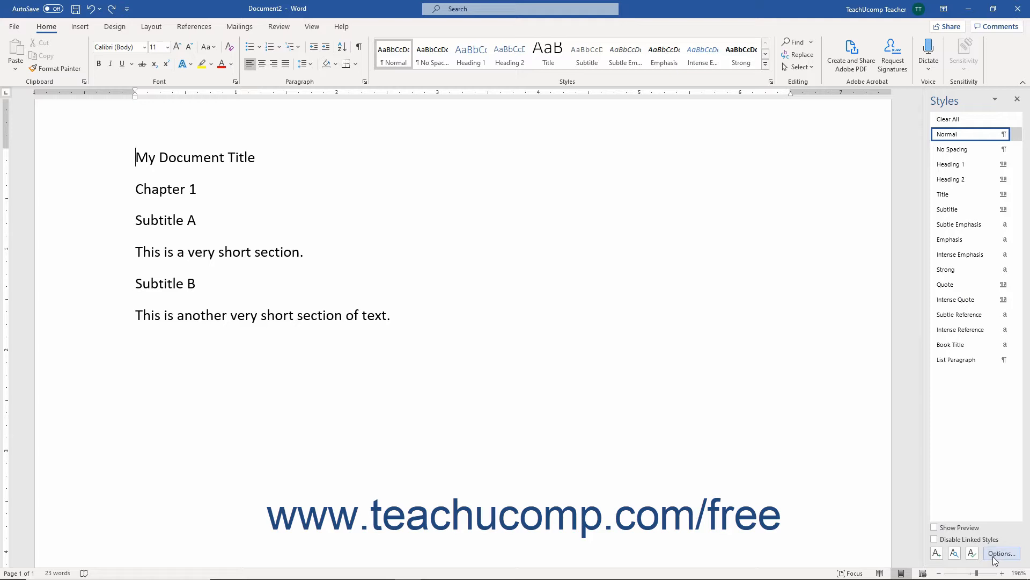
left_click(1002, 553)
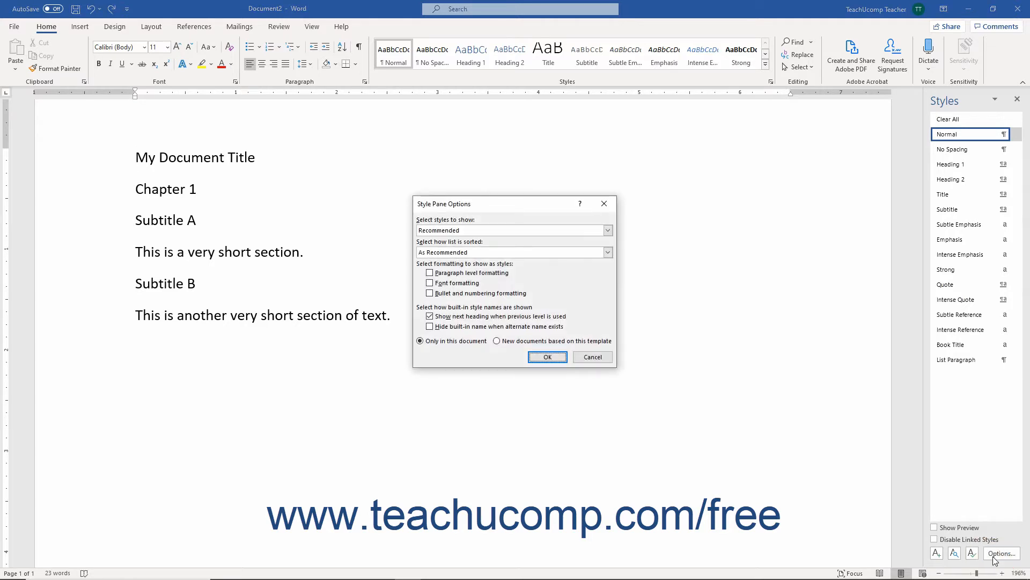
mouse_move(978, 516)
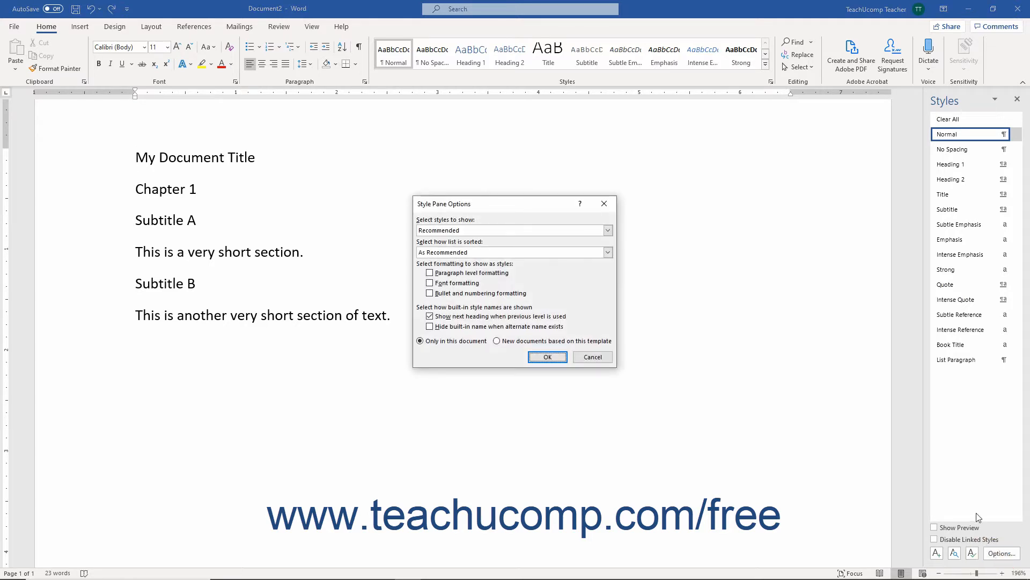
mouse_move(841, 402)
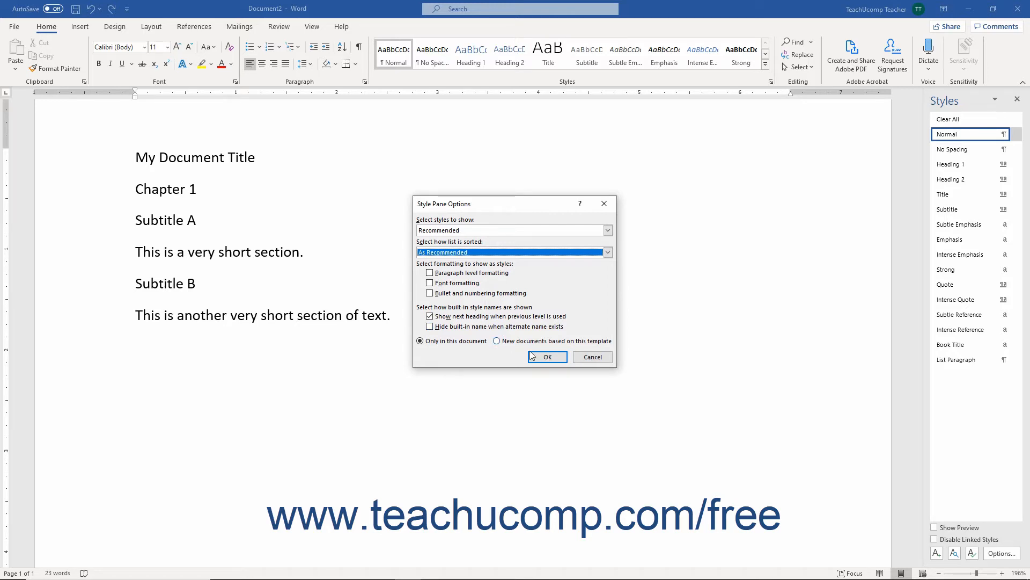
left_click(548, 356)
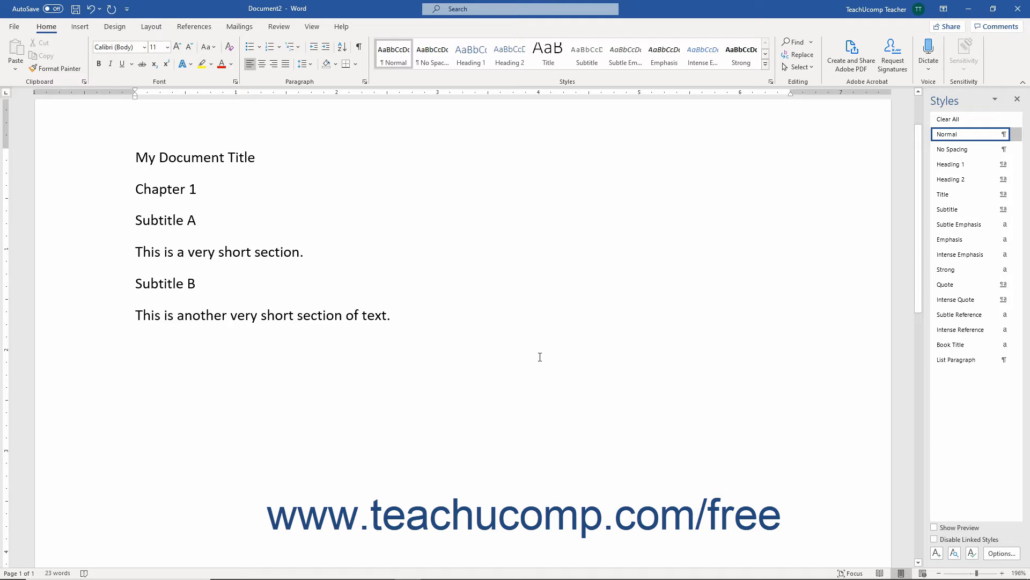
Step: Apply the Title style to 'My Document Title' and turn on Show Preview in the pane
left_click(136, 157)
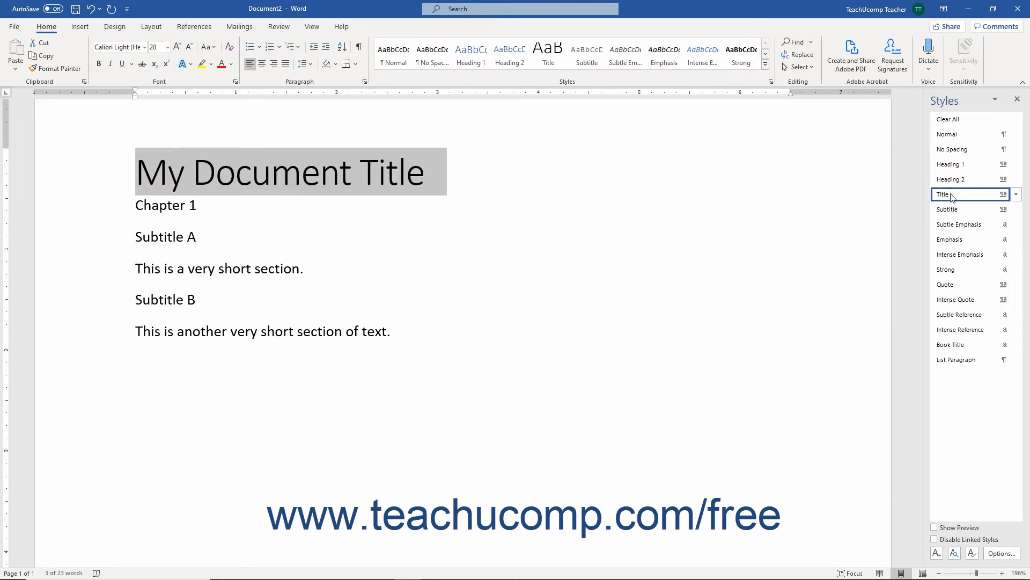
mouse_move(953, 209)
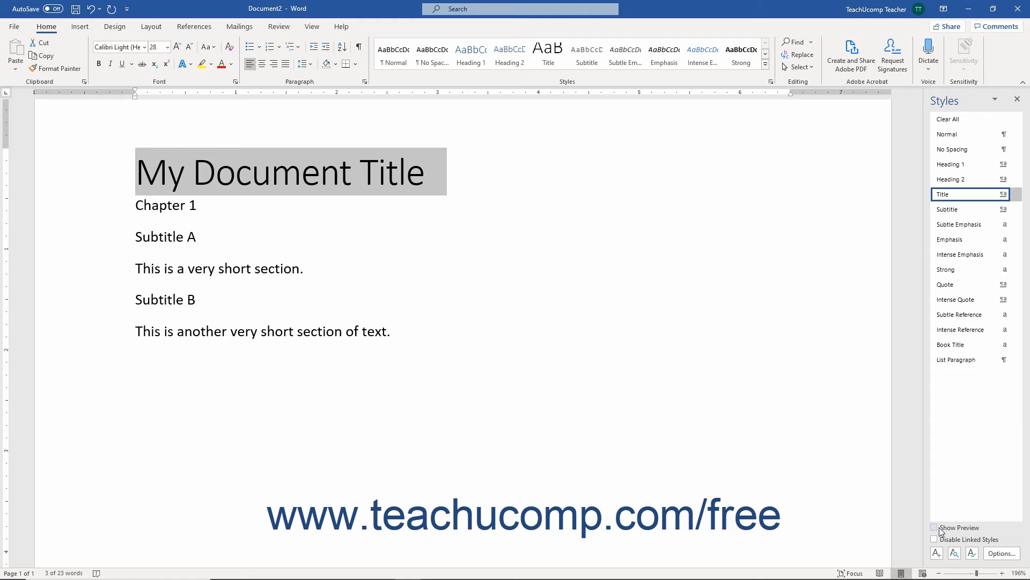
left_click(934, 527)
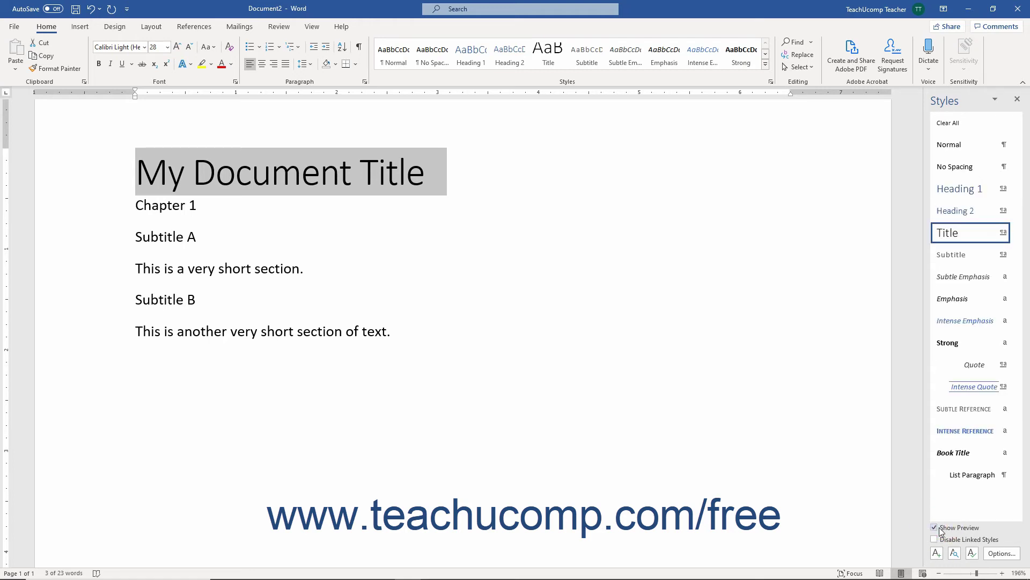
left_click(934, 527)
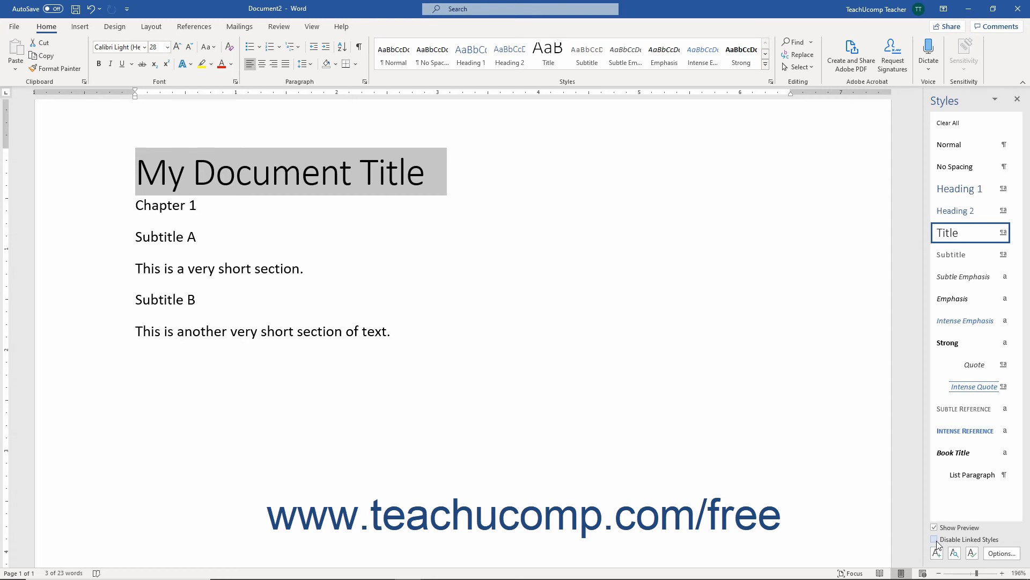
mouse_move(936, 553)
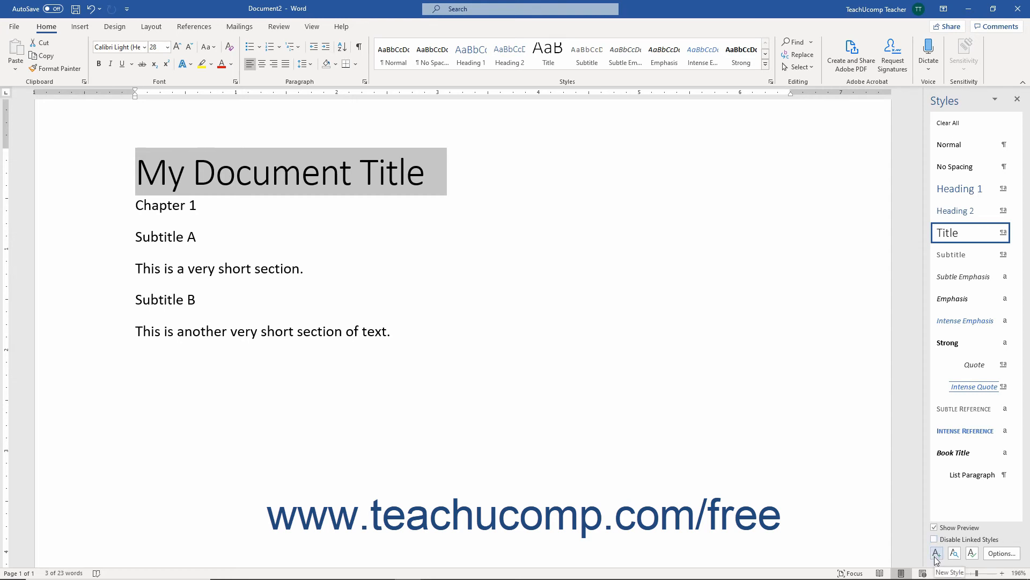
left_click(936, 552)
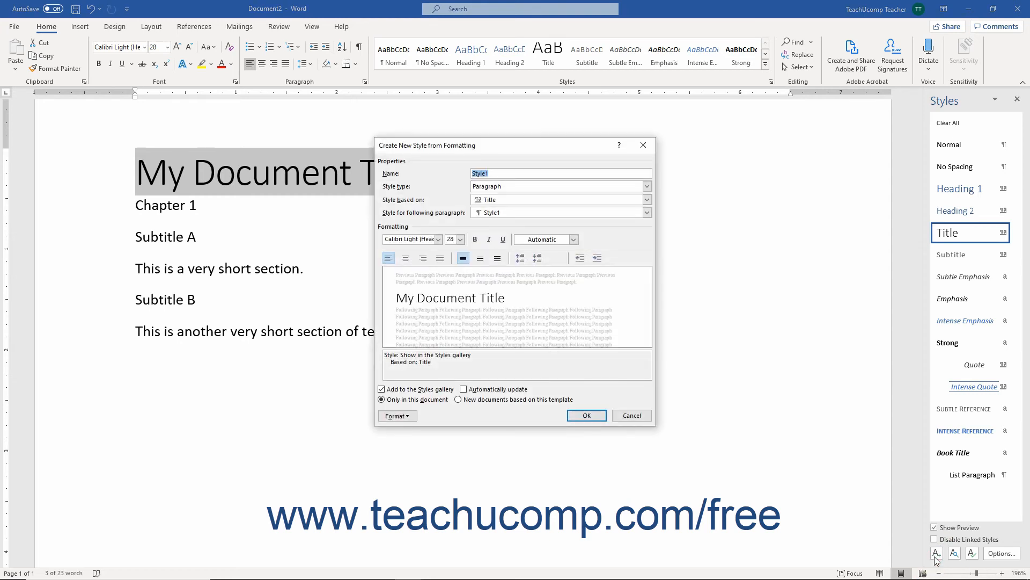
left_click(632, 415)
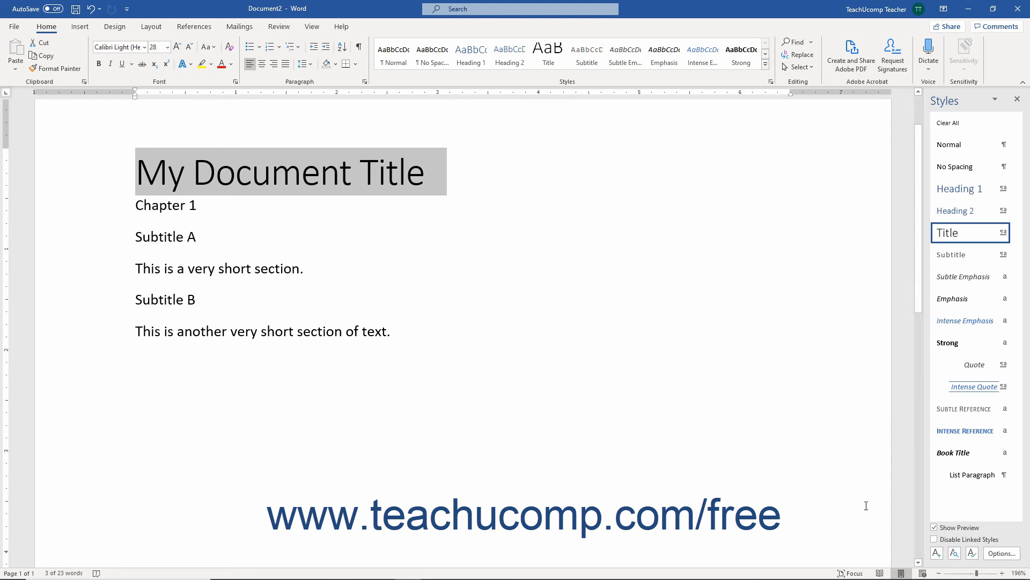
mouse_move(972, 553)
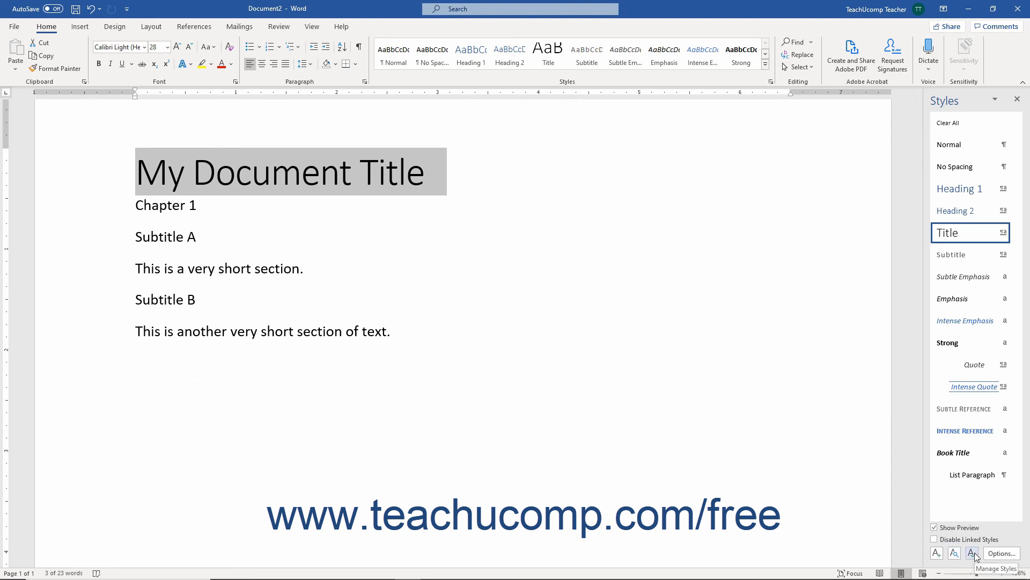
left_click(972, 553)
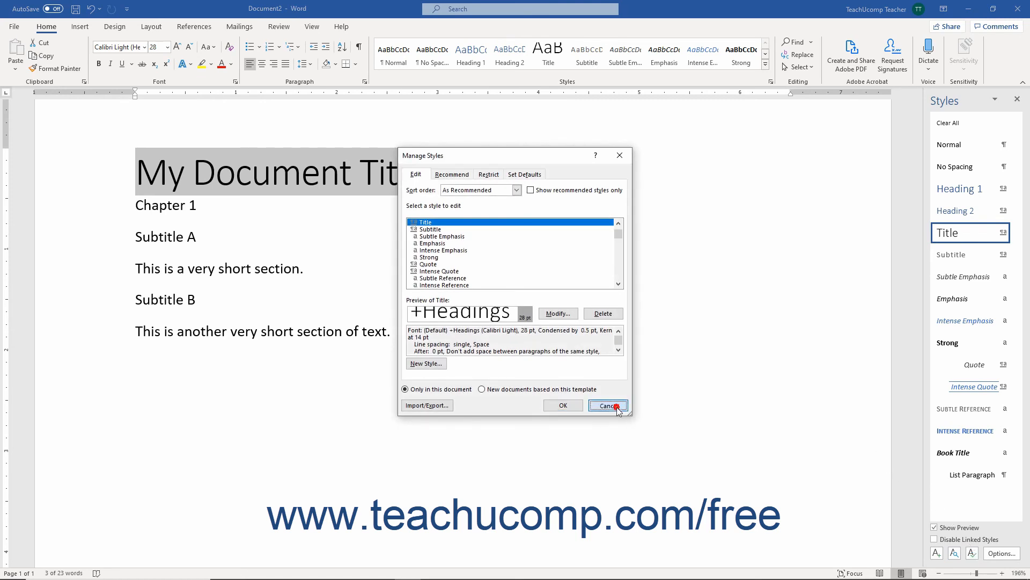
left_click(608, 405)
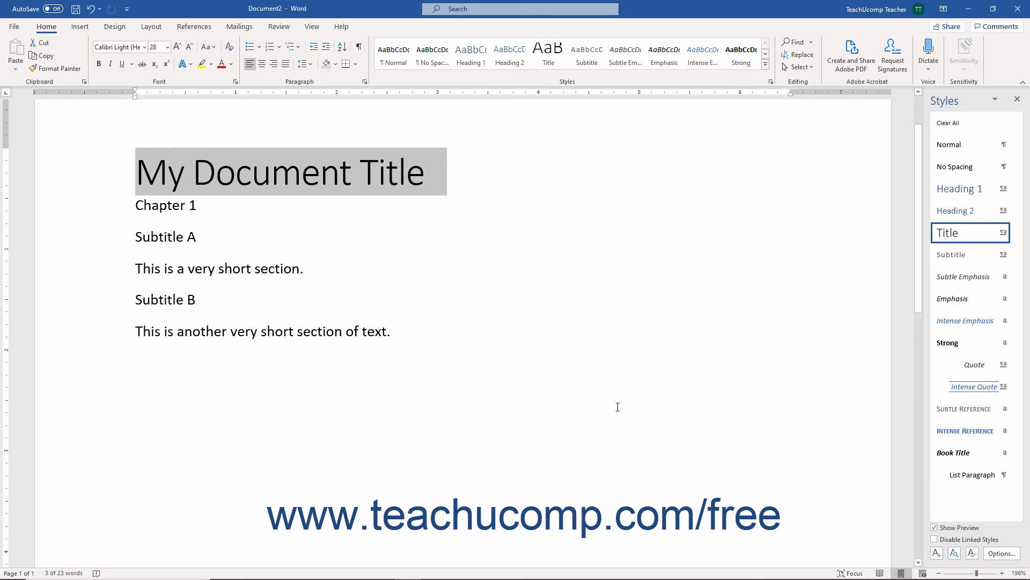